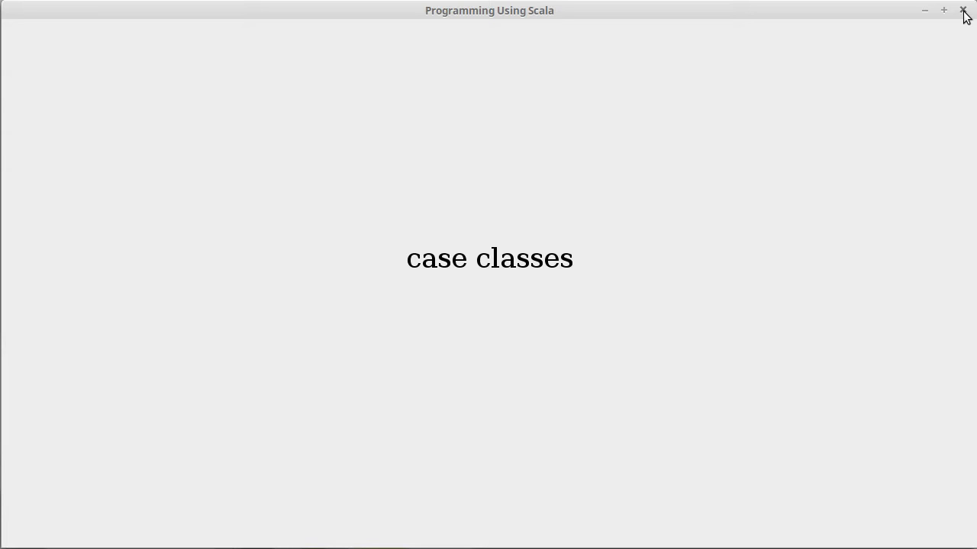
# Close the Programming Using Scala slides to reveal the two terminal windows
pyautogui.click(963, 9)
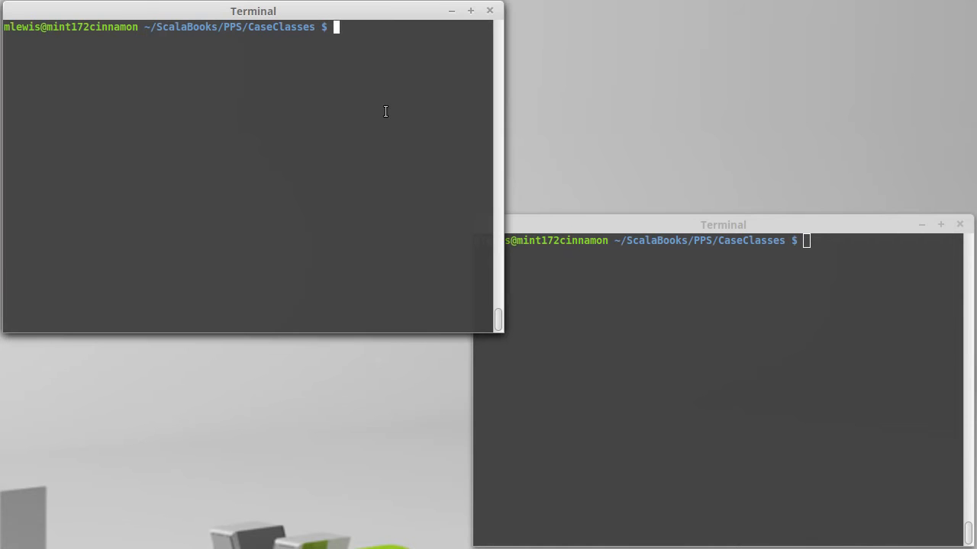
pyautogui.moveTo(323, 132)
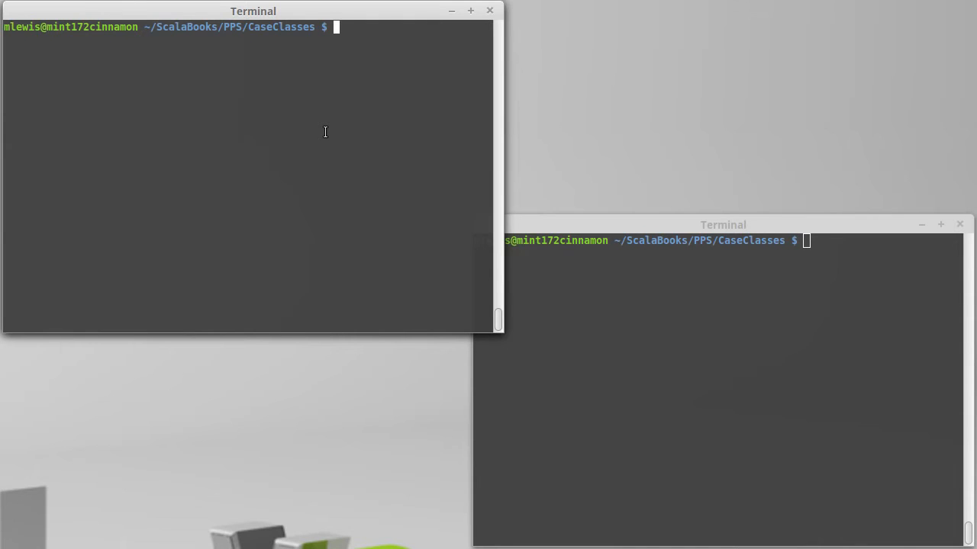
# Launch the Scala interpreter with the scala command at the shell prompt
pyautogui.write('scala')
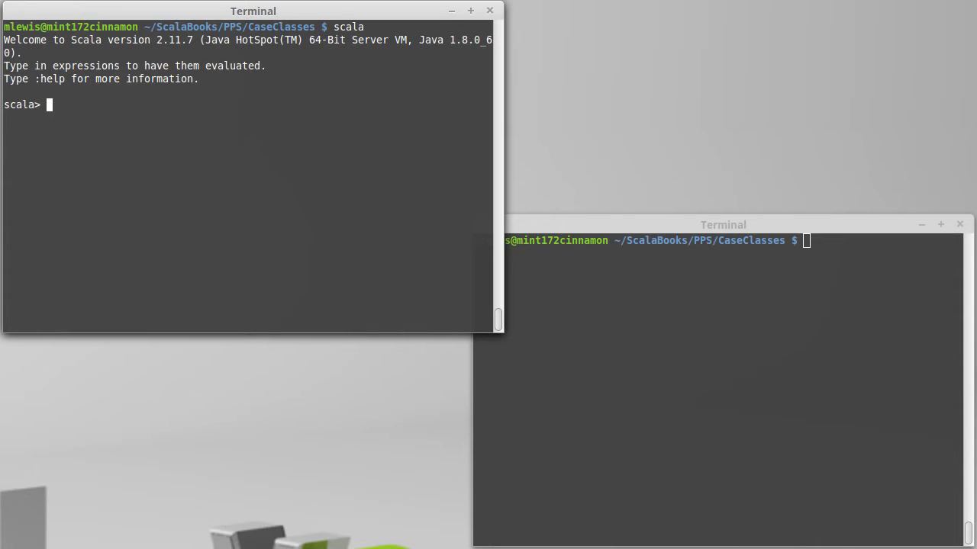
# Sketch a (String, Int, Int) tuple type at the scala prompt, then erase it down to a partial expression
pyautogui.write('(')
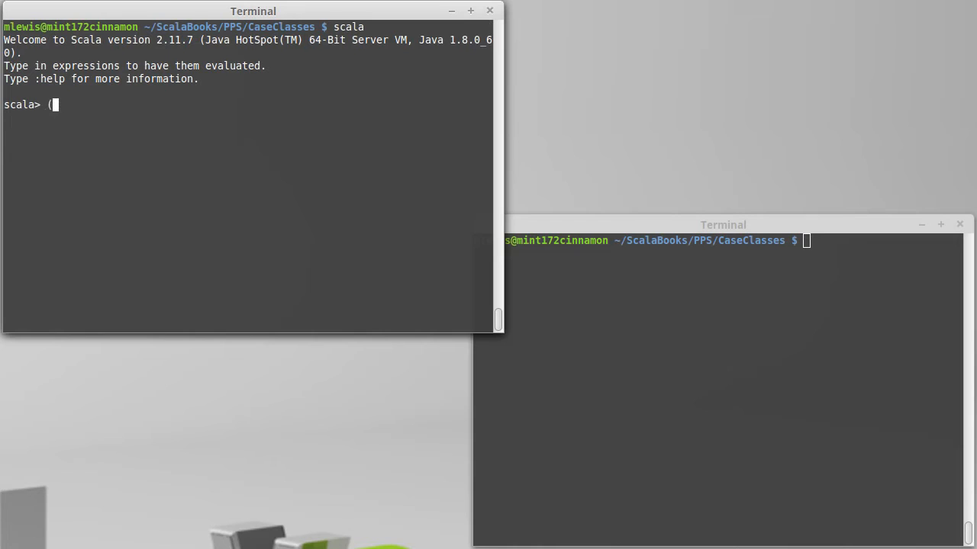
pyautogui.write('String,')
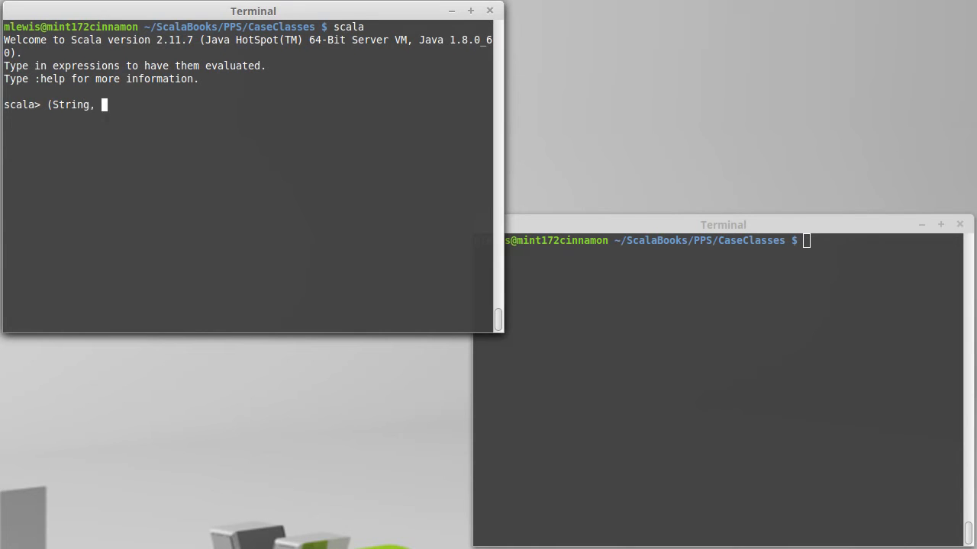
pyautogui.write('Int,Int)')
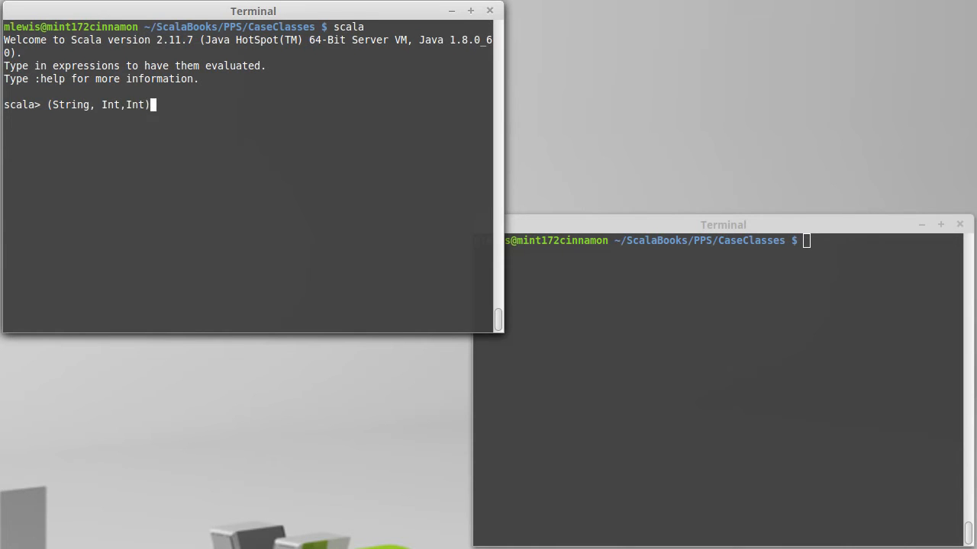
pyautogui.write('" "')
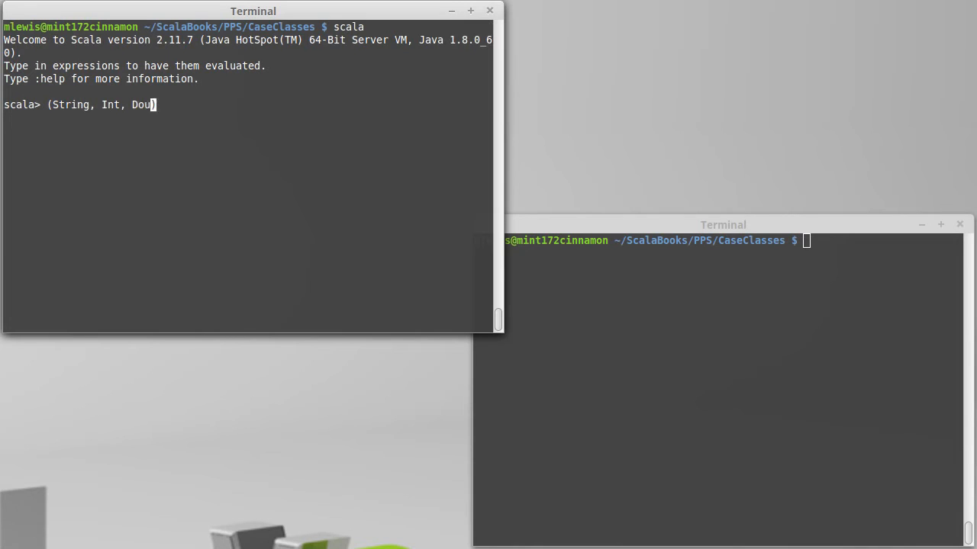
pyautogui.write('ble)')
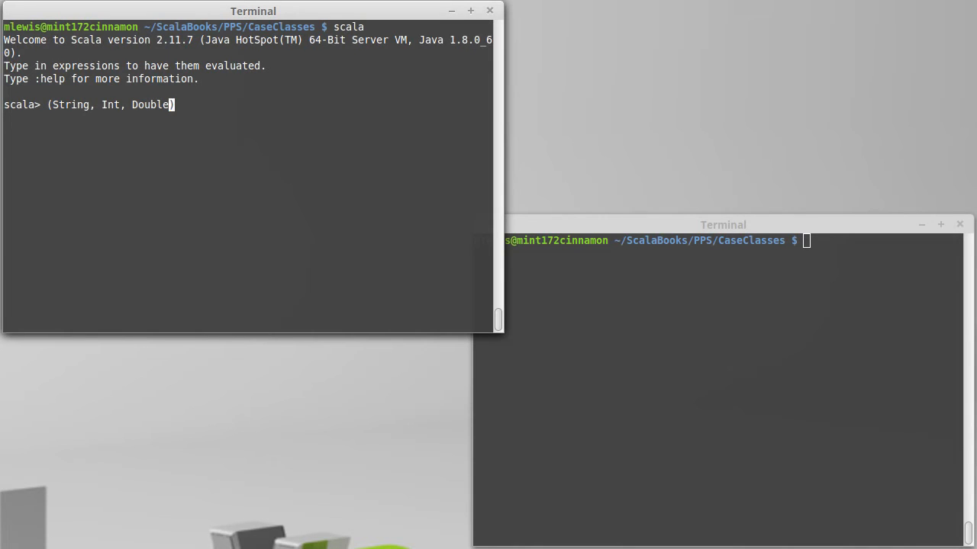
pyautogui.write(')')
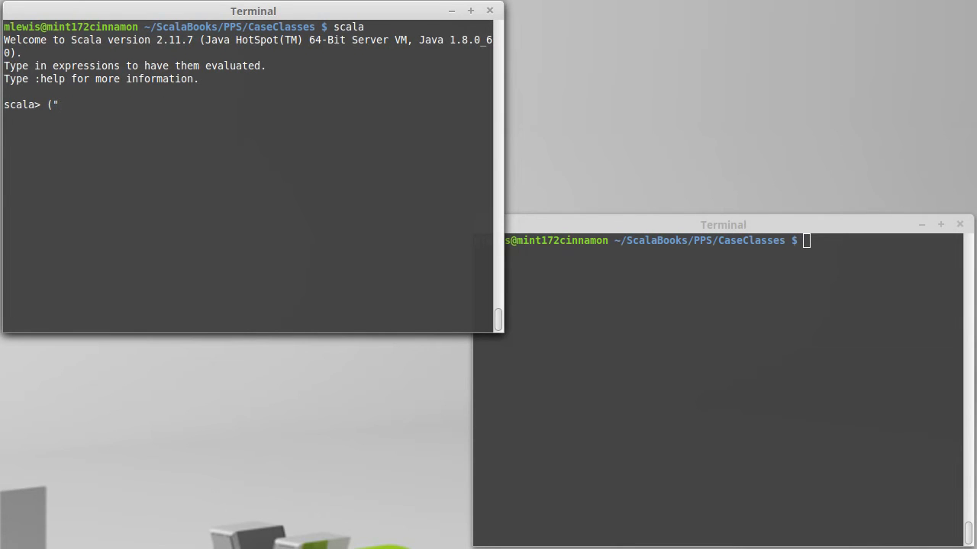
# Evaluate the tuple ("Mark", 22, 3.6) as a (String, Int, Double) value
pyautogui.write('"')
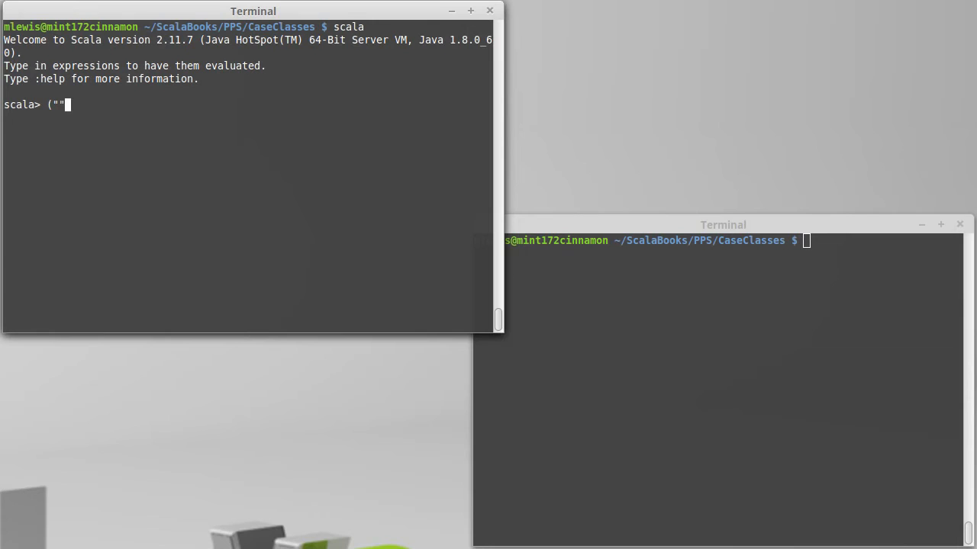
pyautogui.write('Ma')
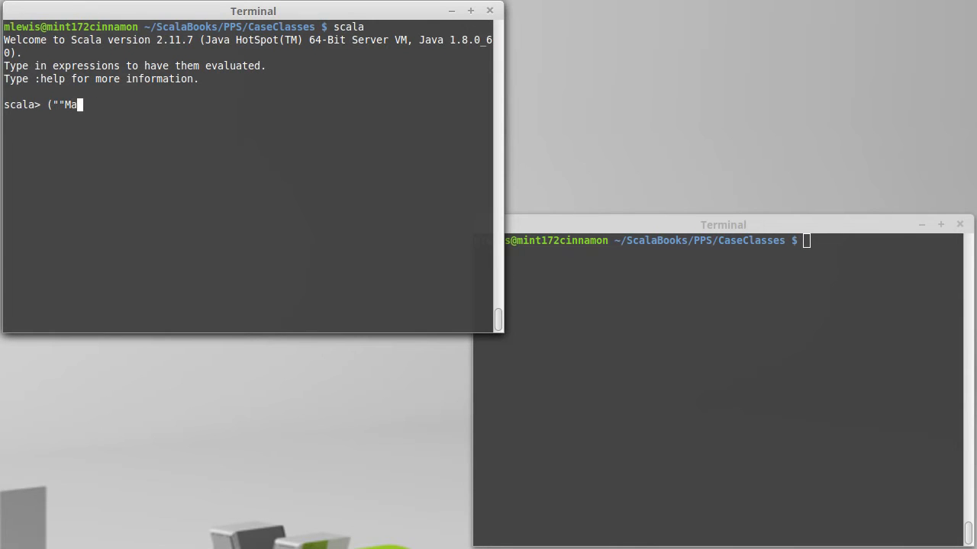
pyautogui.write("rk',")
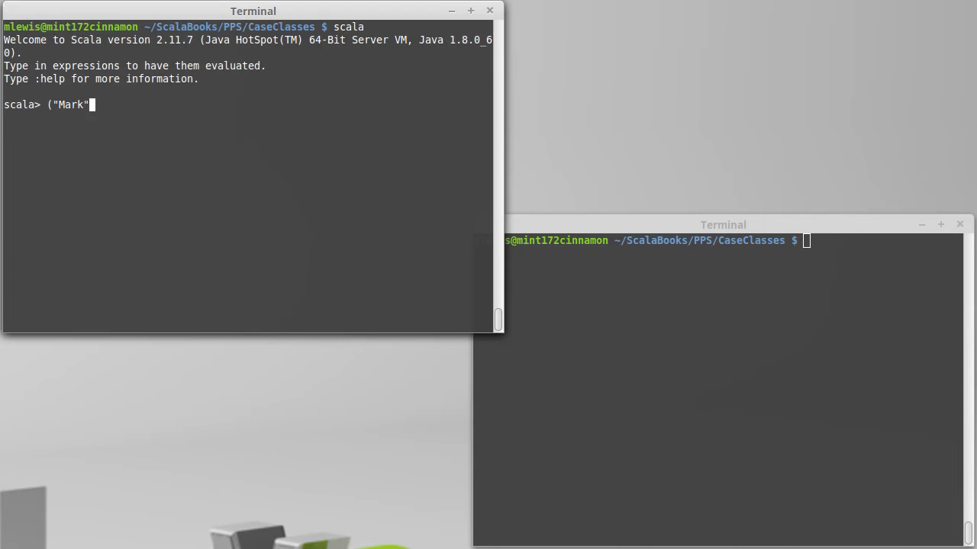
pyautogui.write('2')
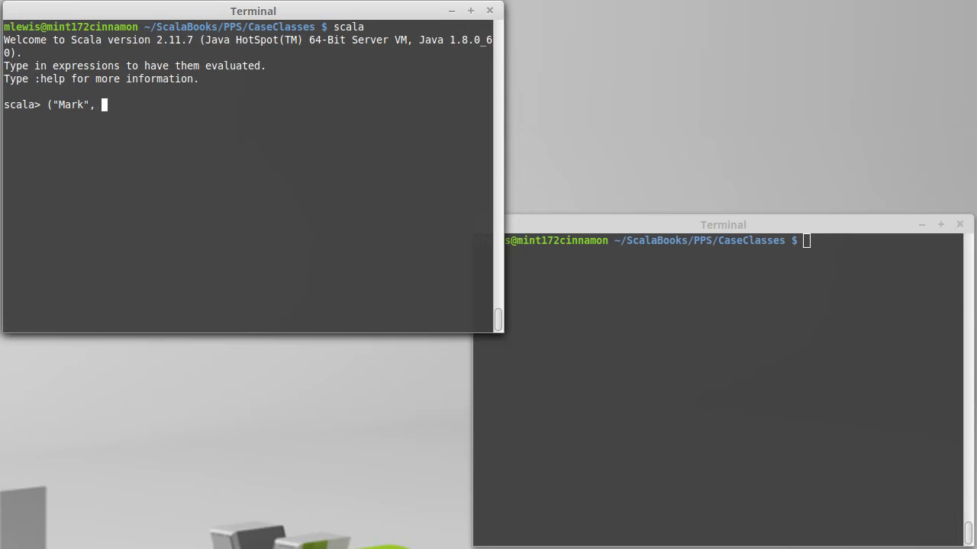
pyautogui.write('22,')
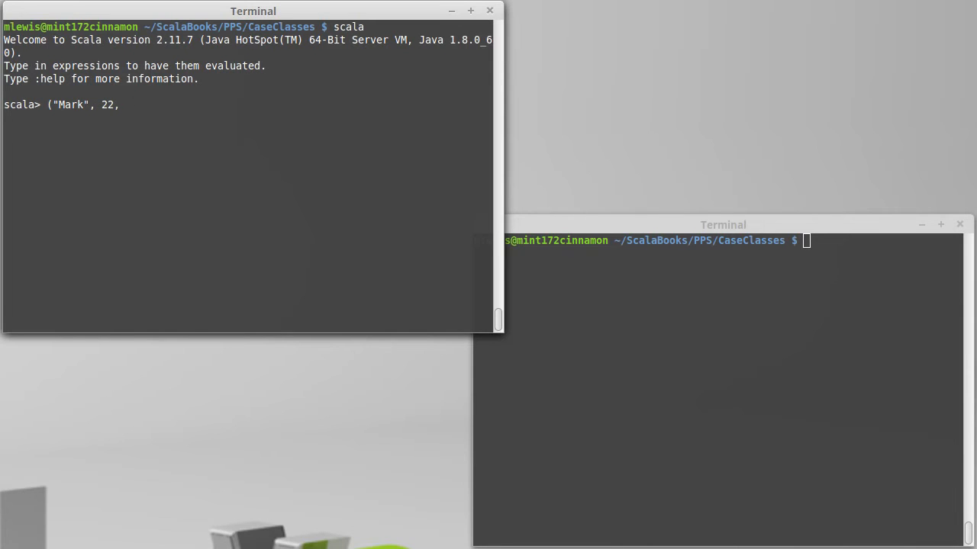
pyautogui.write('3.6)')
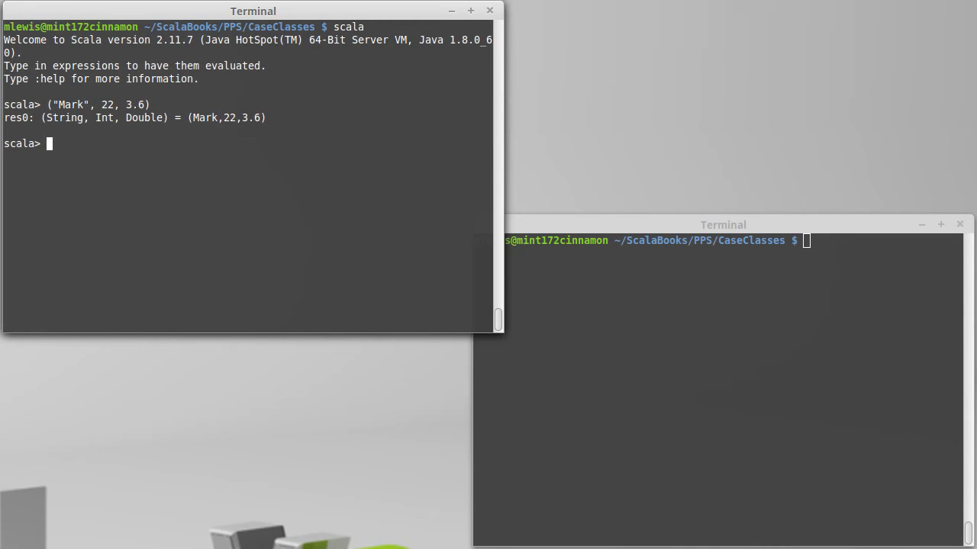
# Read back res0._1 and destructure res0 into val (name, age, gpa)
pyautogui.write('res')
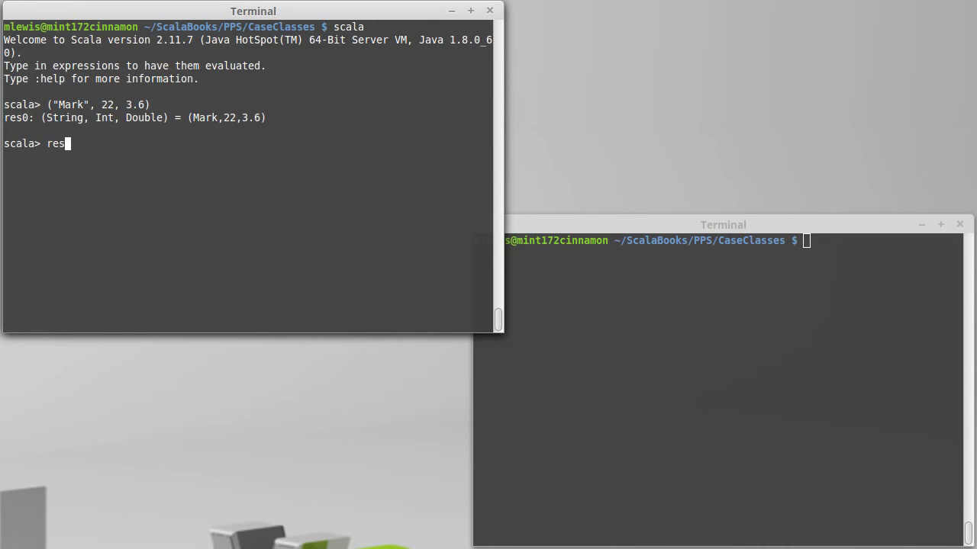
pyautogui.write('0._1')
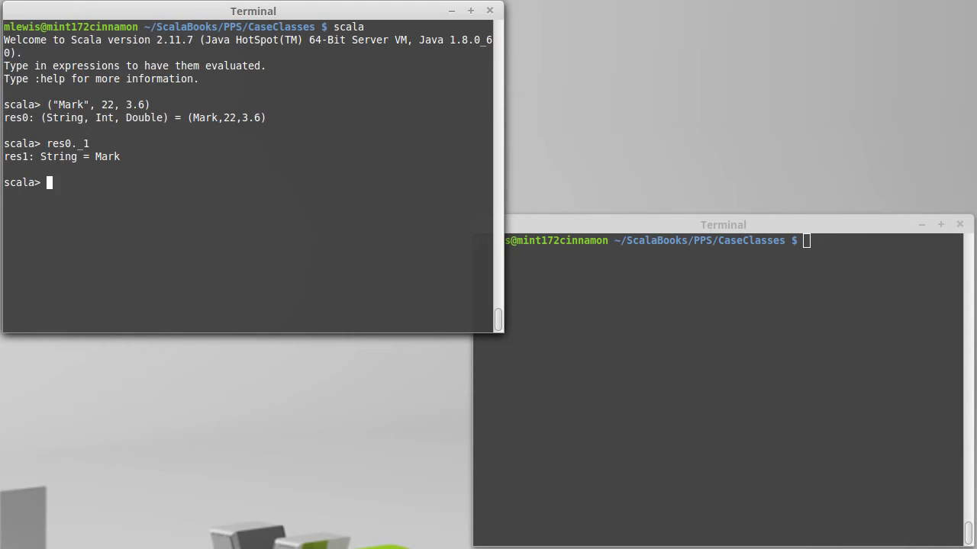
pyautogui.write('val')
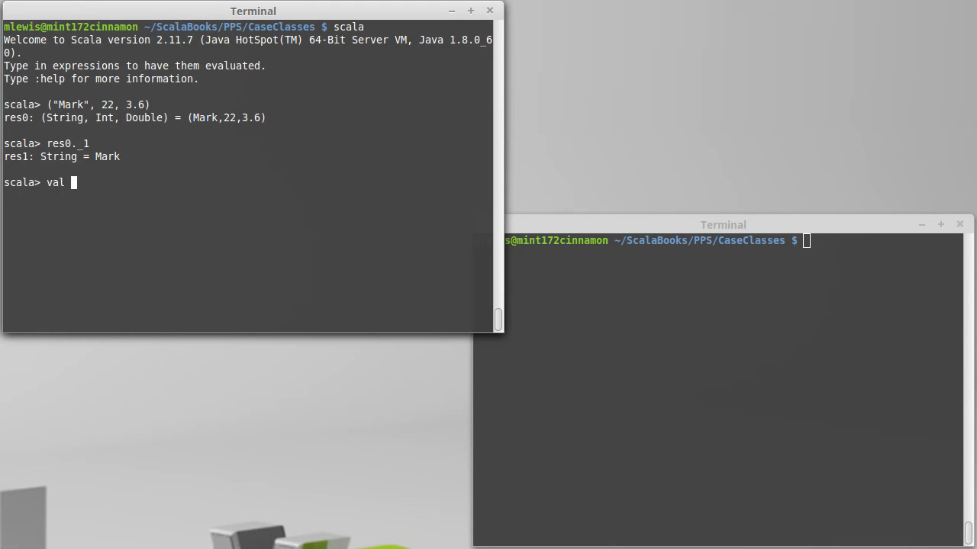
pyautogui.write('(nam')
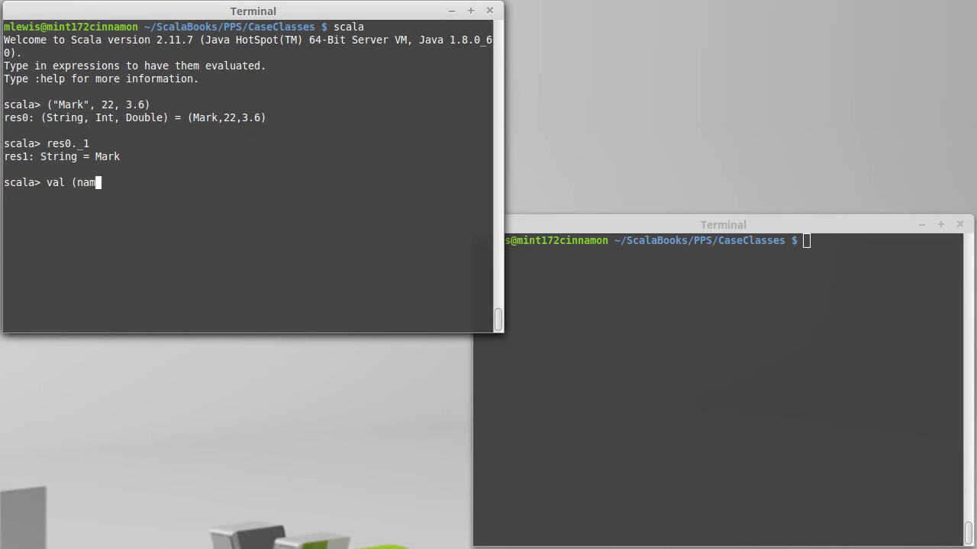
pyautogui.write('e, age, gpa) = res0')
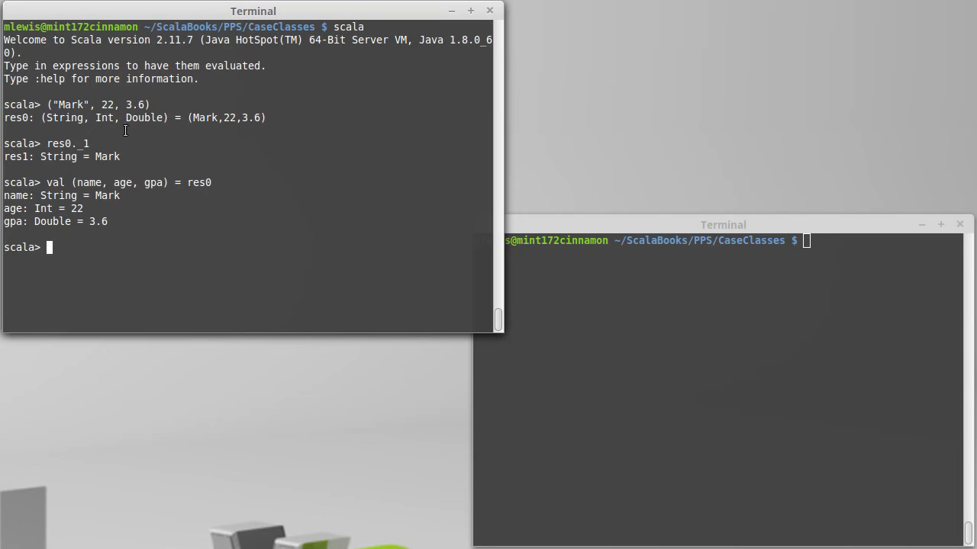
pyautogui.moveTo(184, 241)
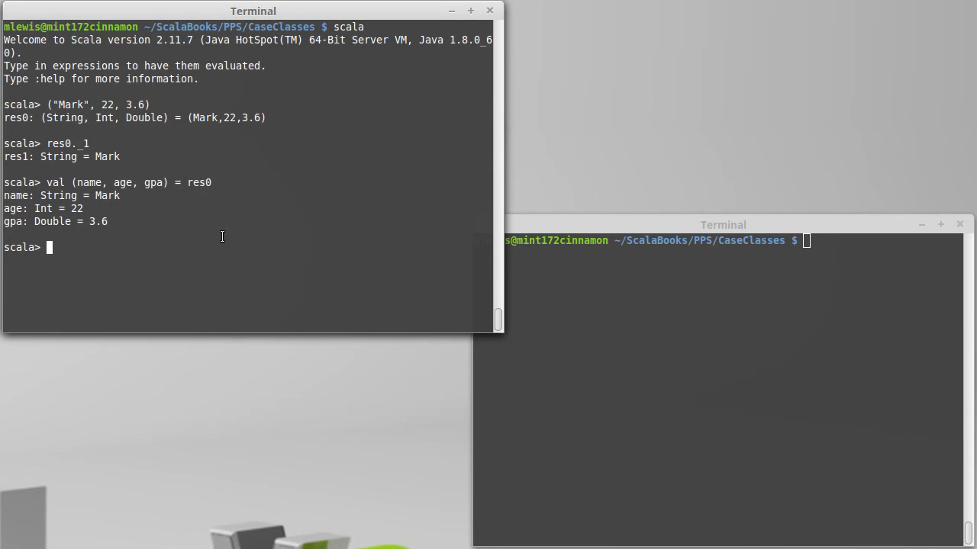
# Define type Point = (Double, Double, Double), fixing the misspelled type keyword
pyautogui.write('tpye')
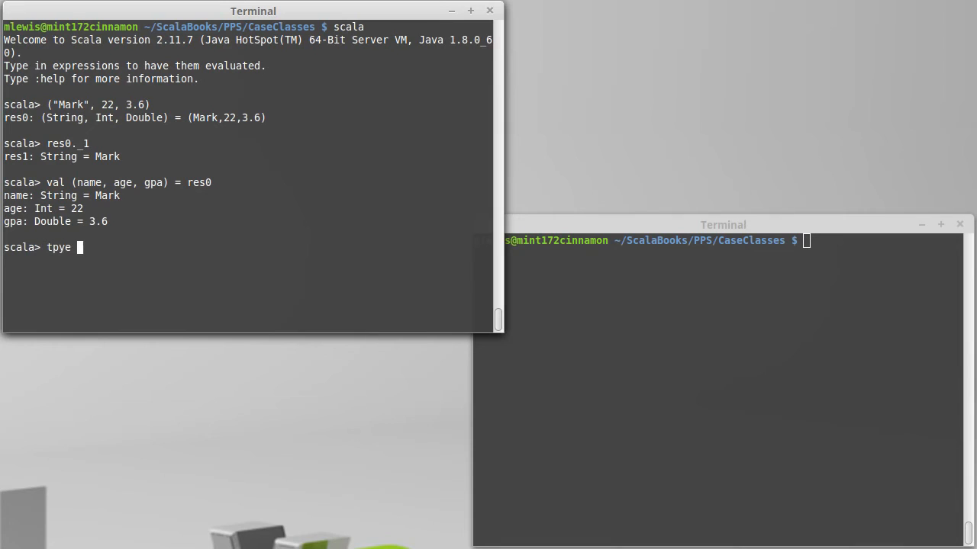
pyautogui.press('BackSpace')
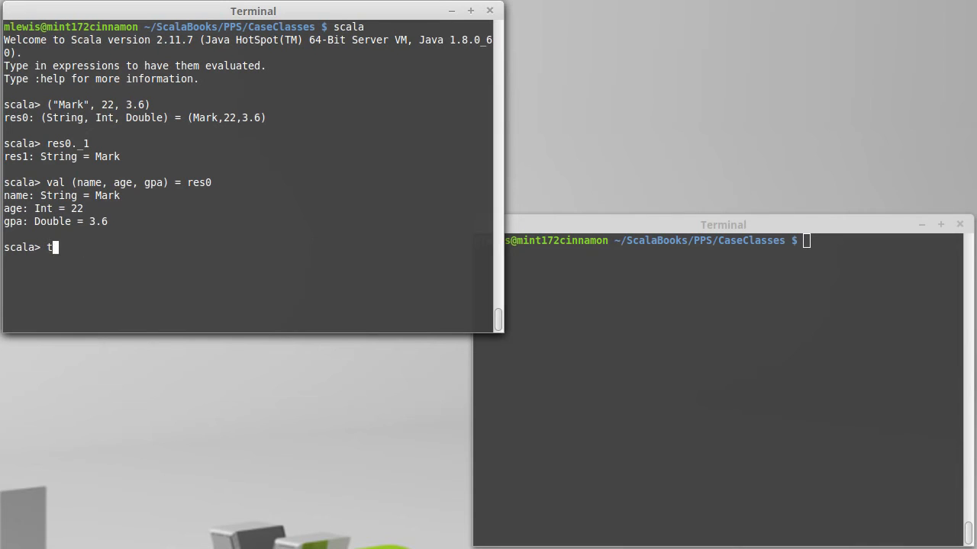
pyautogui.write('ype')
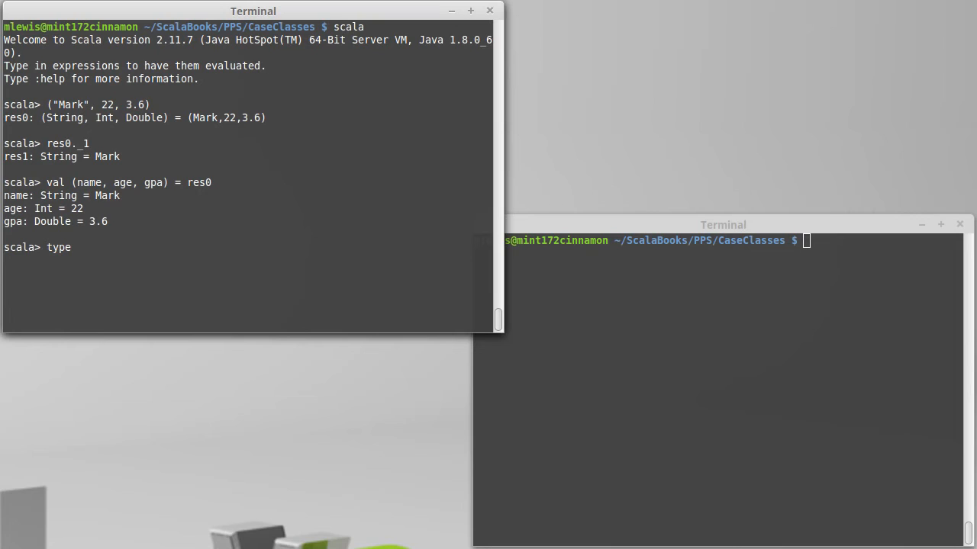
pyautogui.write('Point = (')
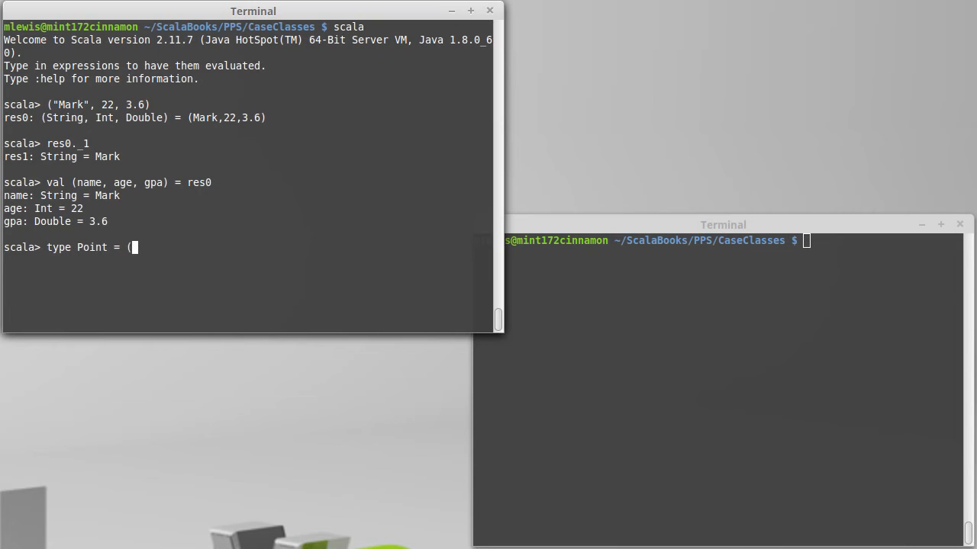
pyautogui.write('Double, Double,')
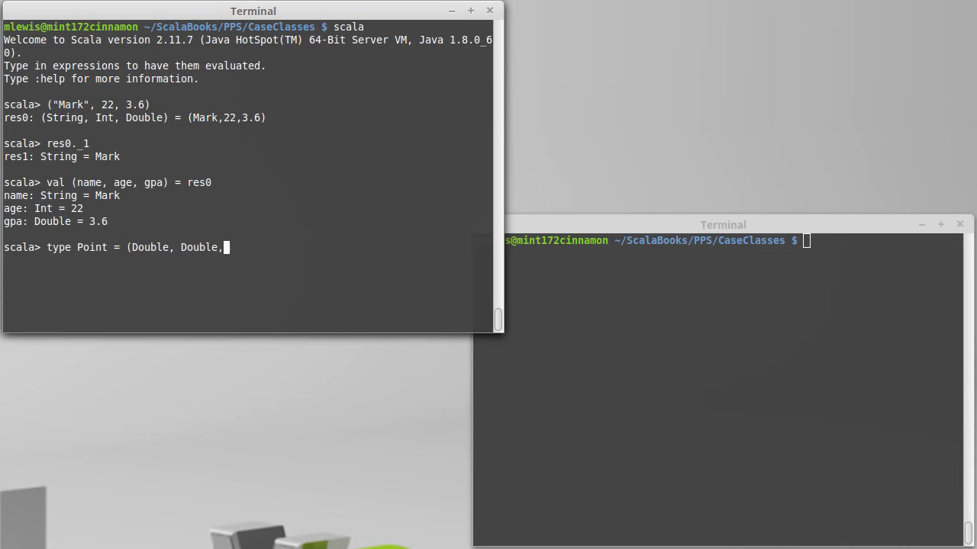
pyautogui.write('Double)')
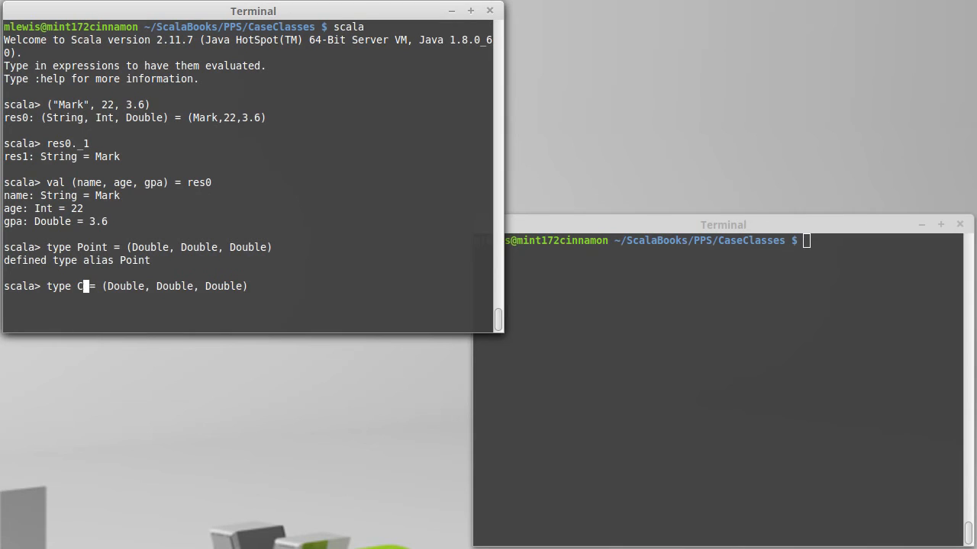
# Recall the alias line and define Color as the same triple of Doubles
pyautogui.write('olor')
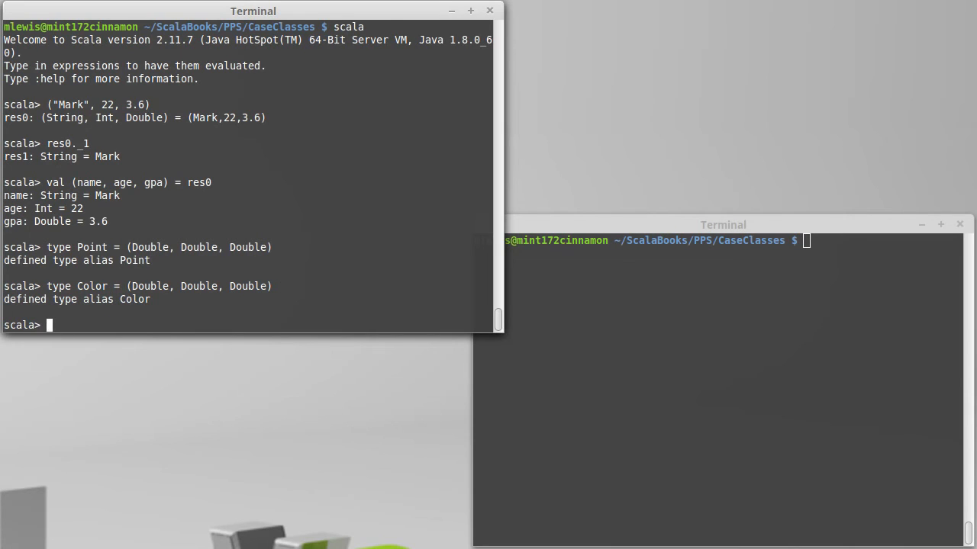
# Start def mag(p:Point):Double = math.sqrt( as the function signature
pyautogui.write('def')
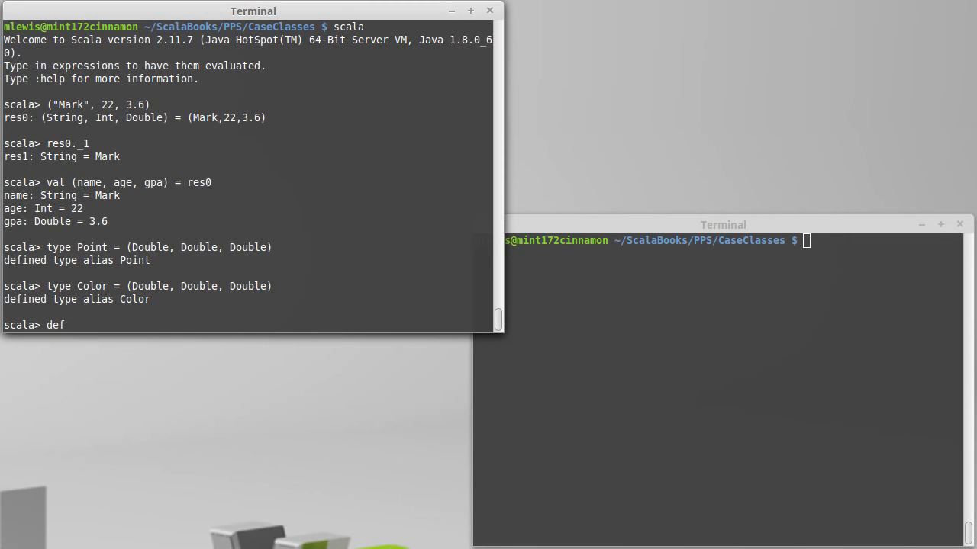
pyautogui.write('mag(')
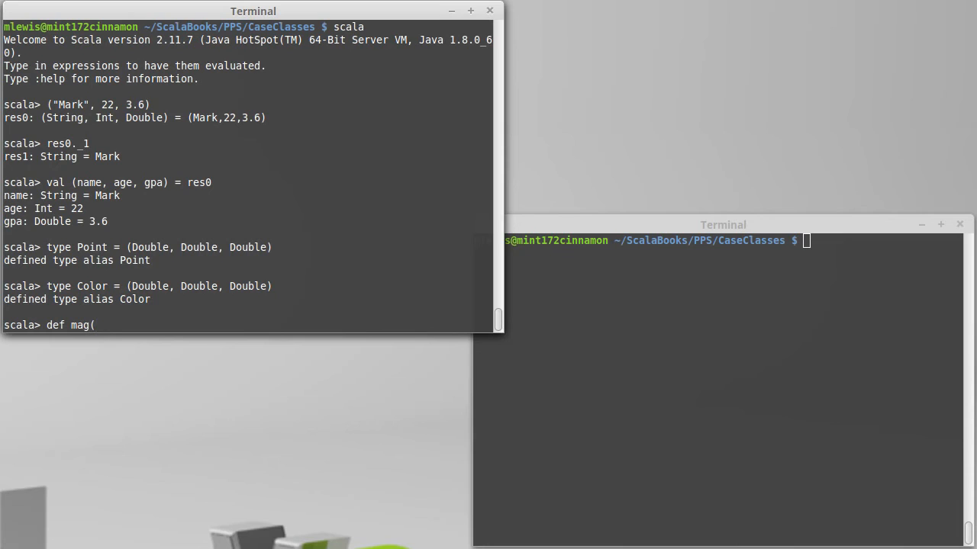
pyautogui.write('p:Po')
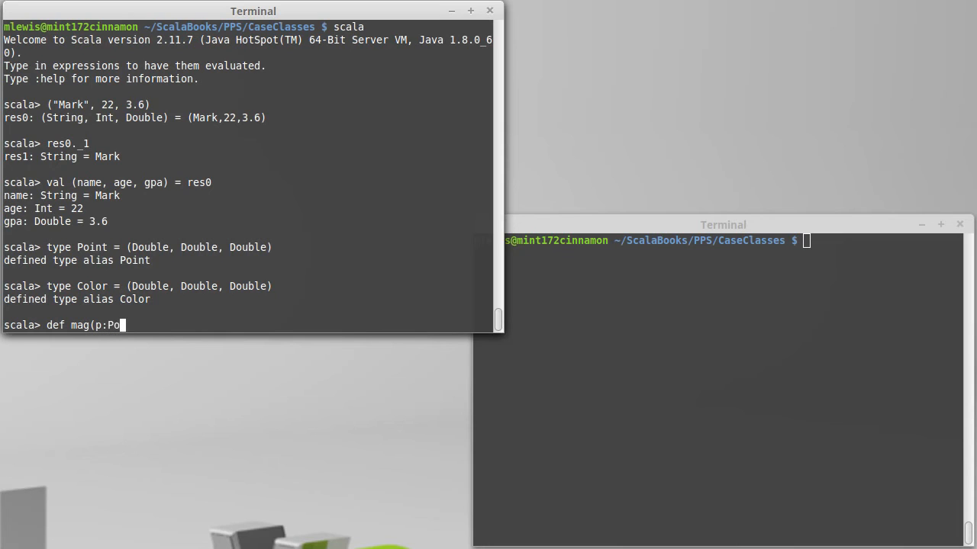
pyautogui.write('int):Doubl')
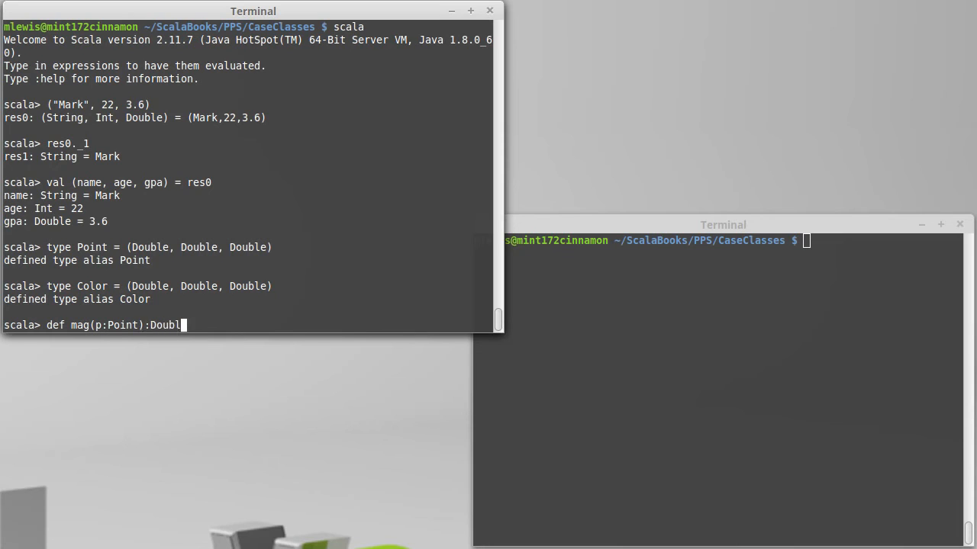
pyautogui.write('e')
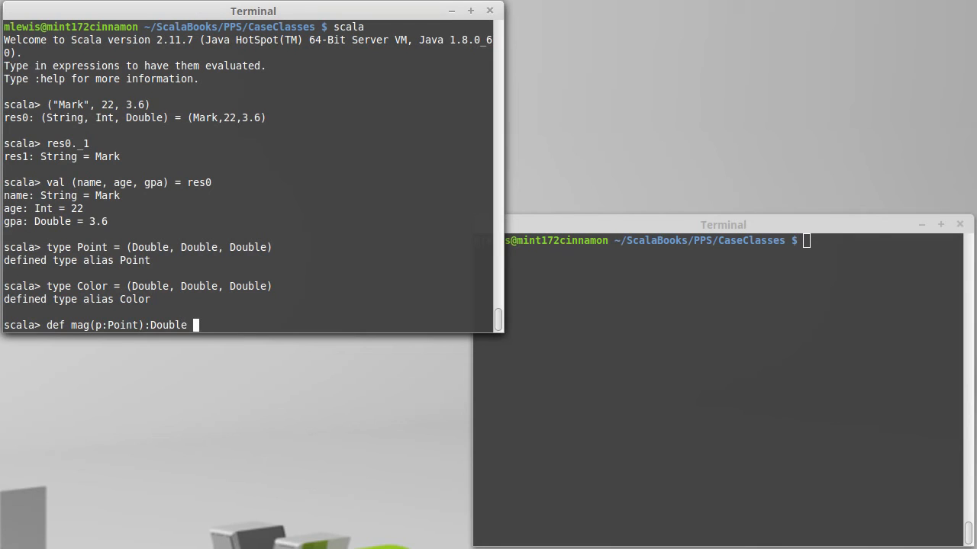
pyautogui.write('=')
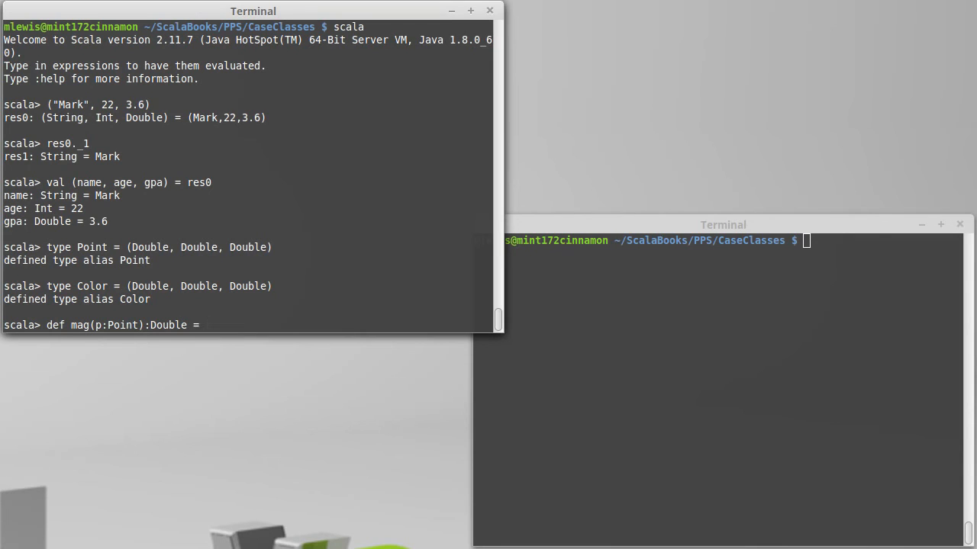
pyautogui.write('math')
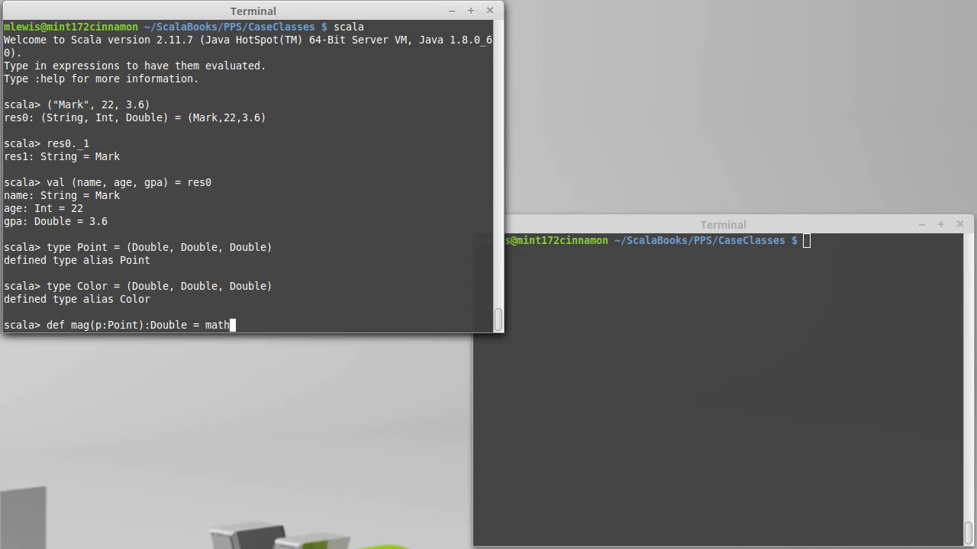
pyautogui.write('.sqrt(')
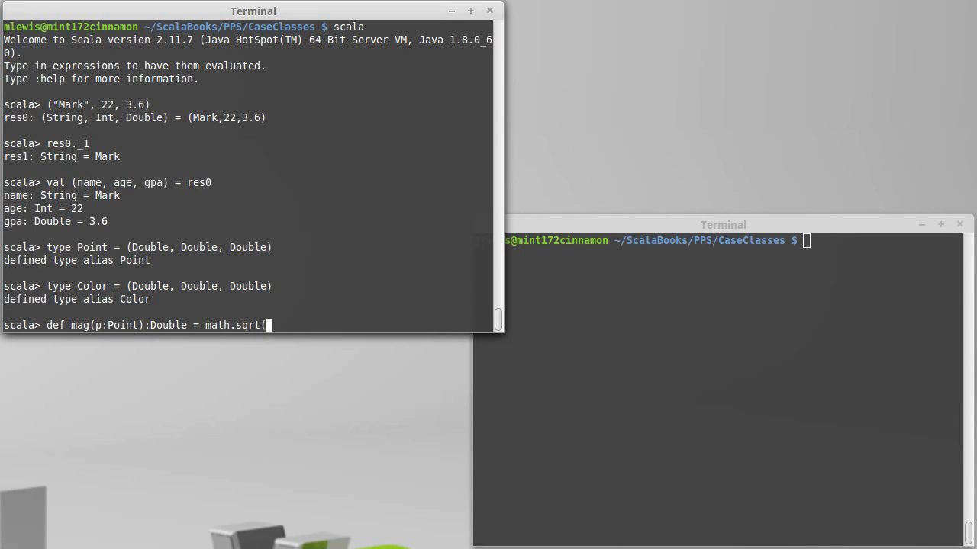
# Complete the body as p._1*p._1 + p._2*p._2 + p._3*p._3 inside the square root
pyautogui.write('p._1')
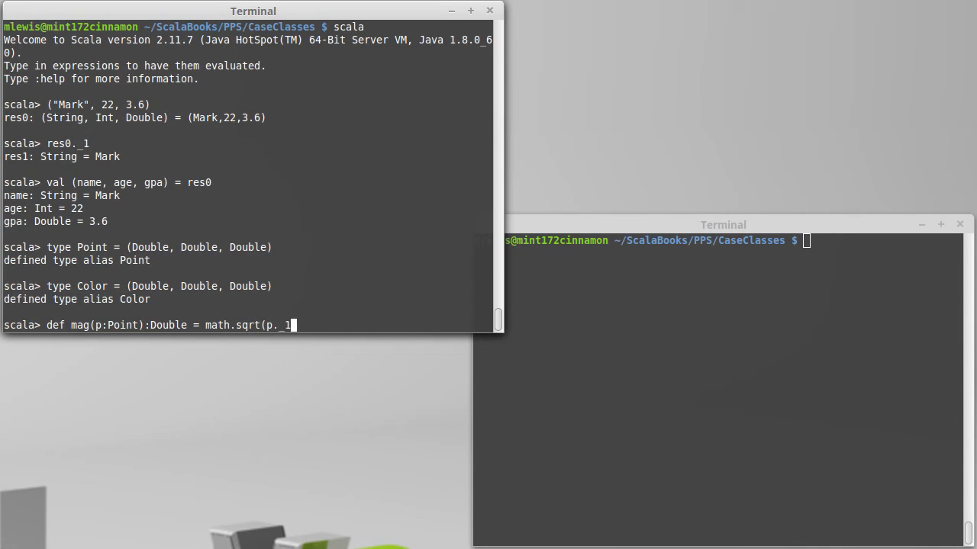
pyautogui.write('*p')
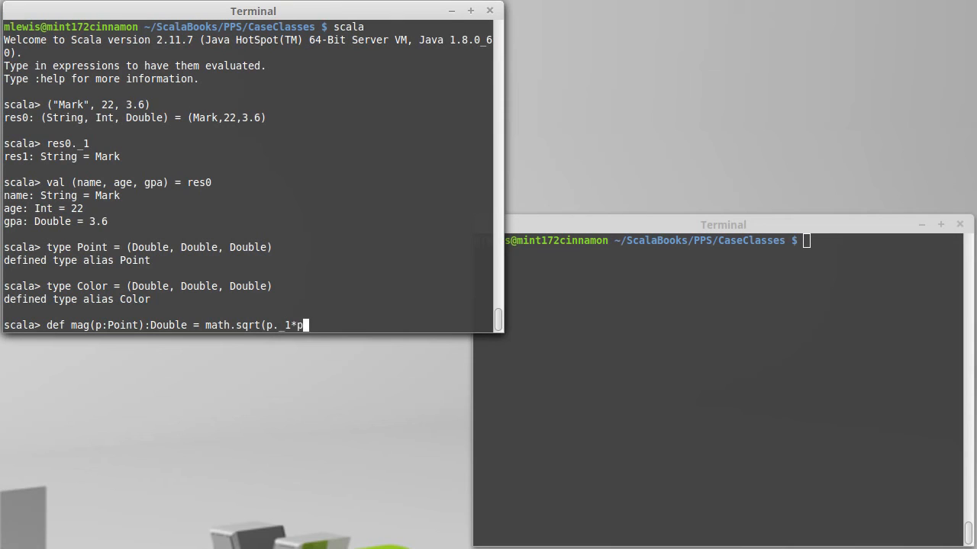
pyautogui.write('_1 +')
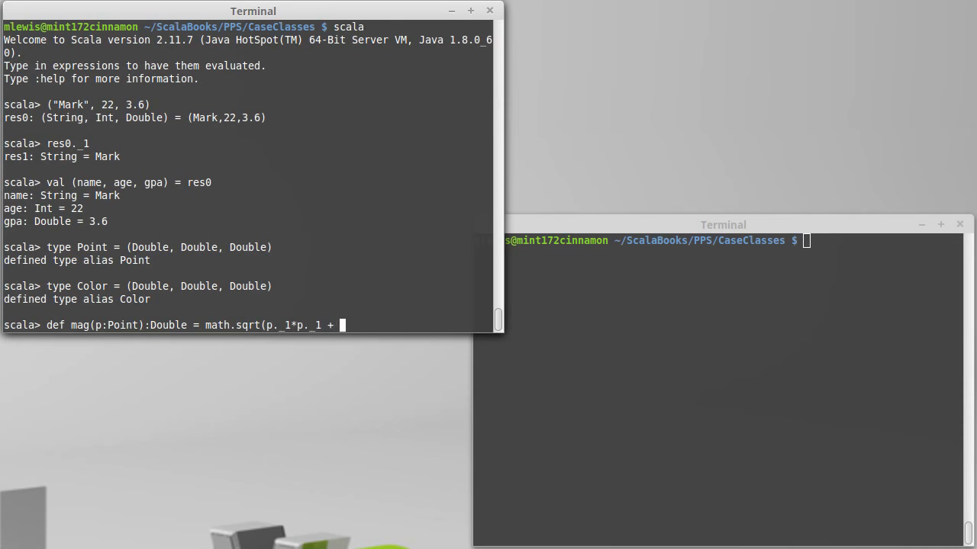
pyautogui.write('p._2')
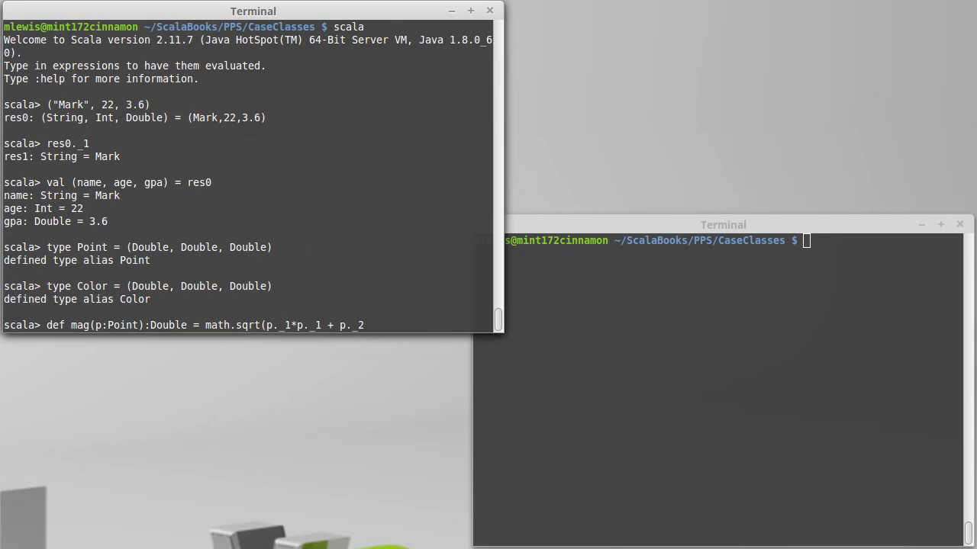
pyautogui.write('*')
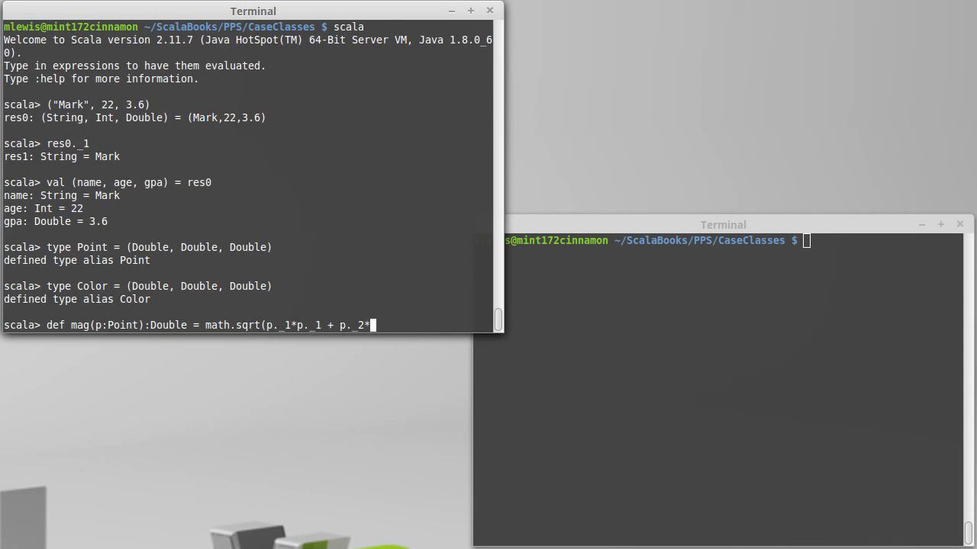
pyautogui.write('p._2 + p')
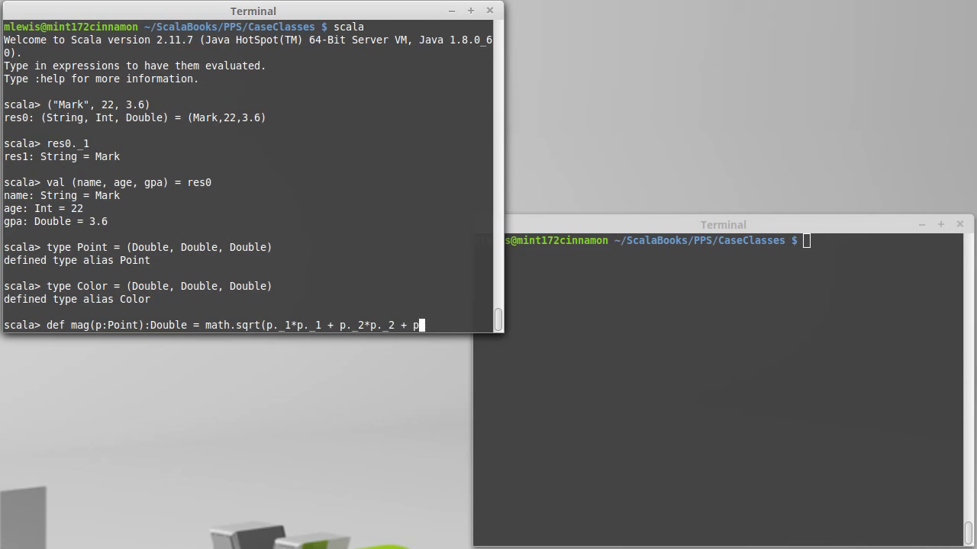
pyautogui.write('_3*p')
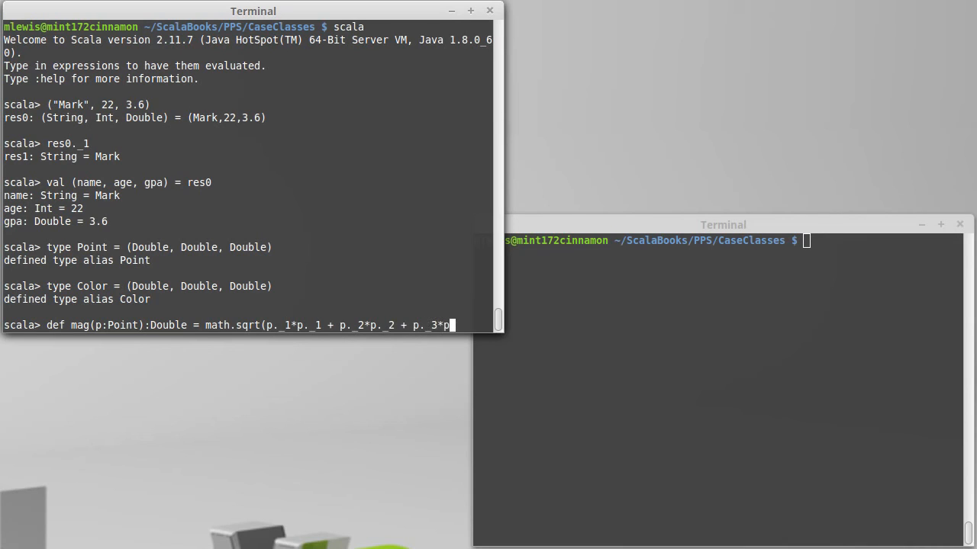
pyautogui.write('_3)')
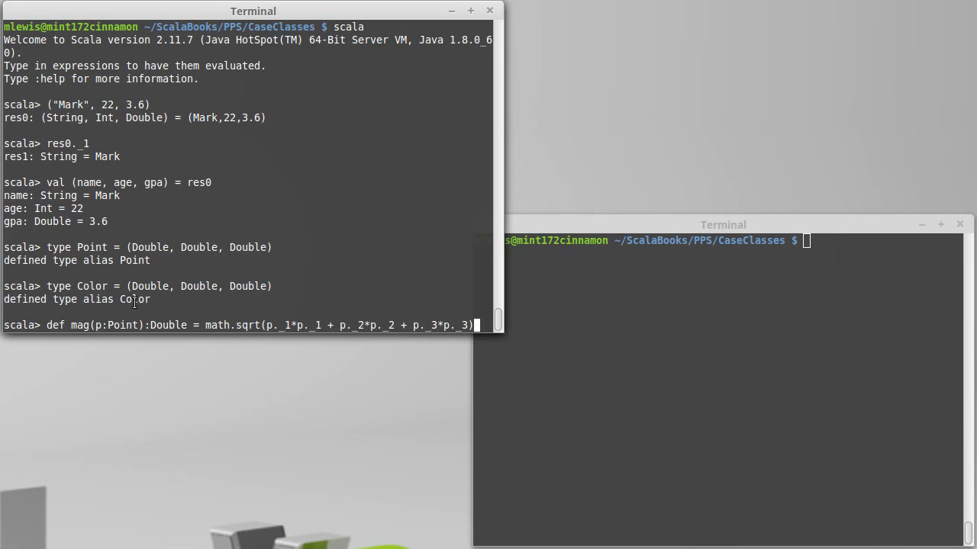
pyautogui.moveTo(420, 299)
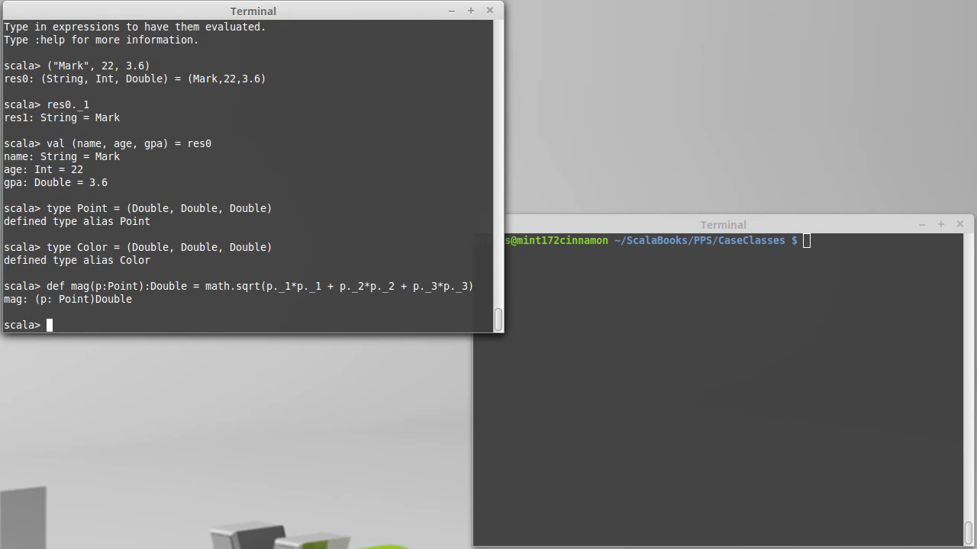
# Define val p1 = (1,2,4) and call mag(p1) to show the integer-tuple type mismatch
pyautogui.write('val p1 =')
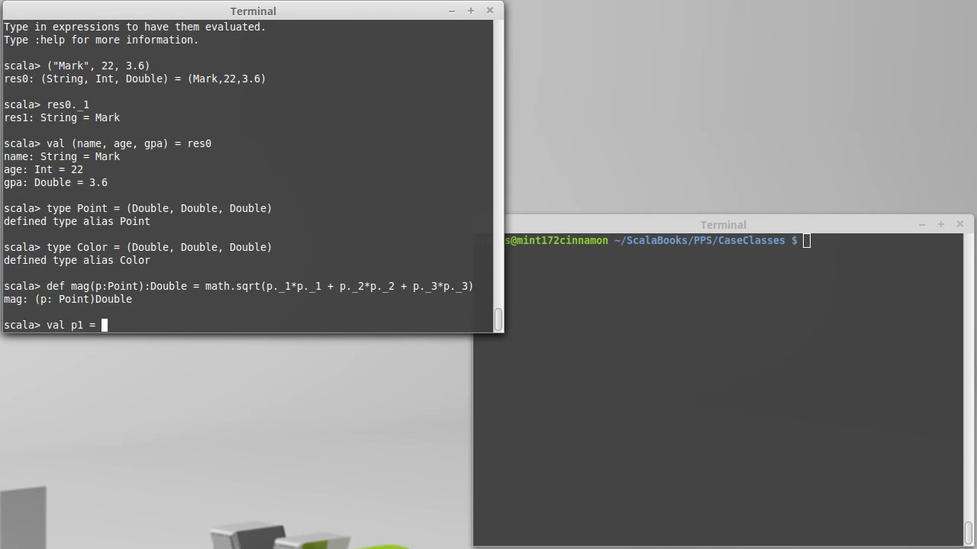
pyautogui.write('(1')
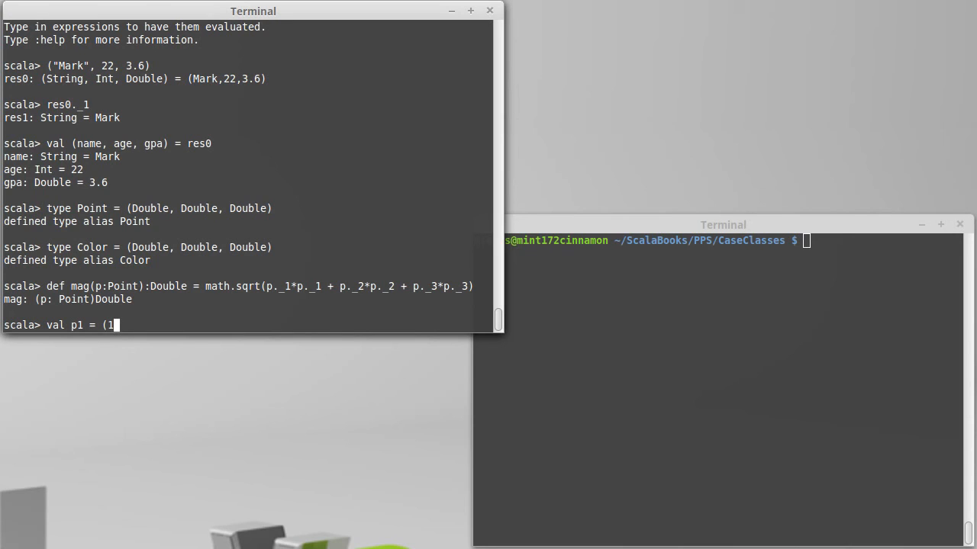
pyautogui.press('BackSpace')
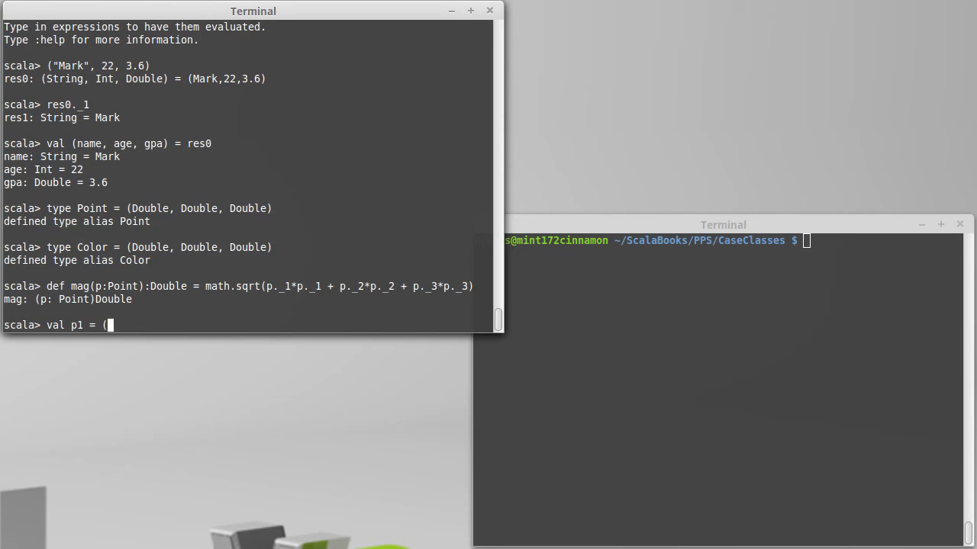
pyautogui.write('1,2,4)')
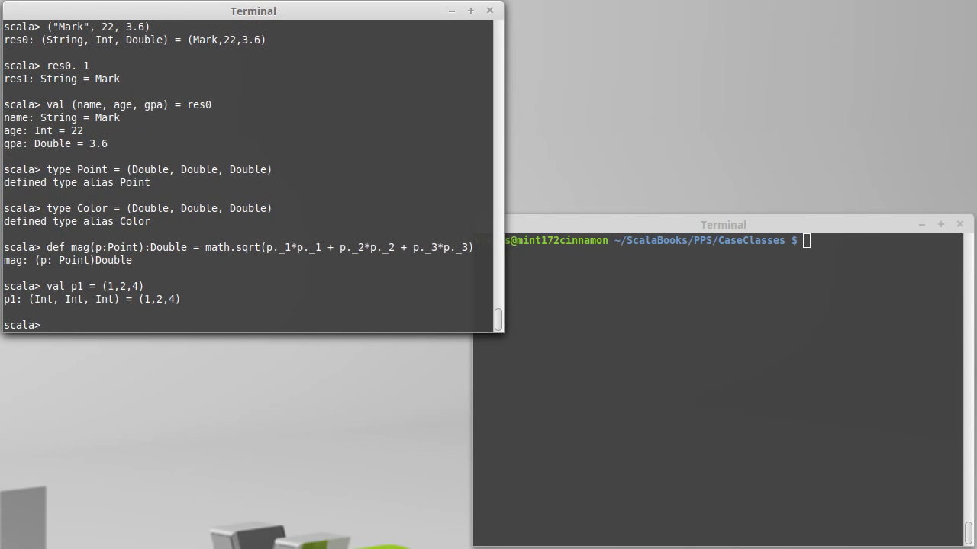
pyautogui.write('mag')
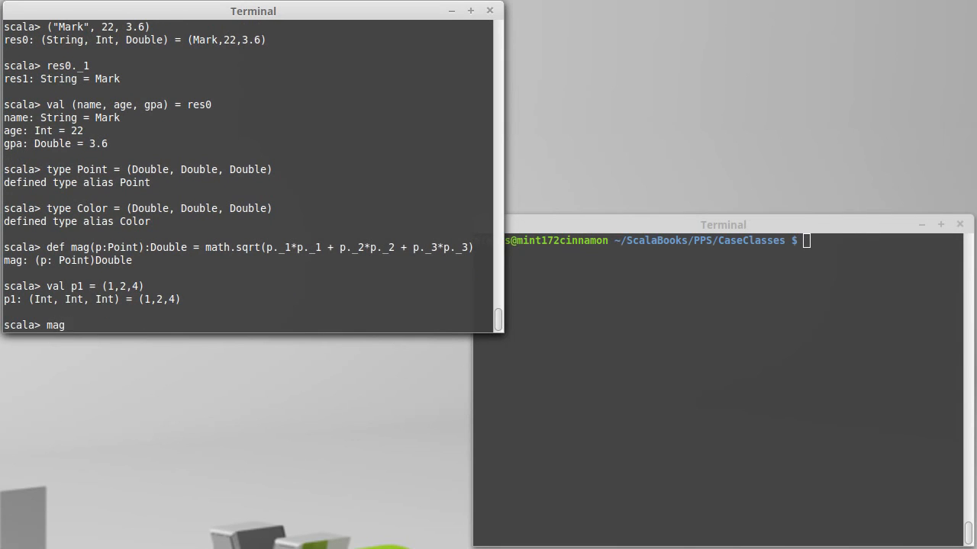
pyautogui.write('(p1)')
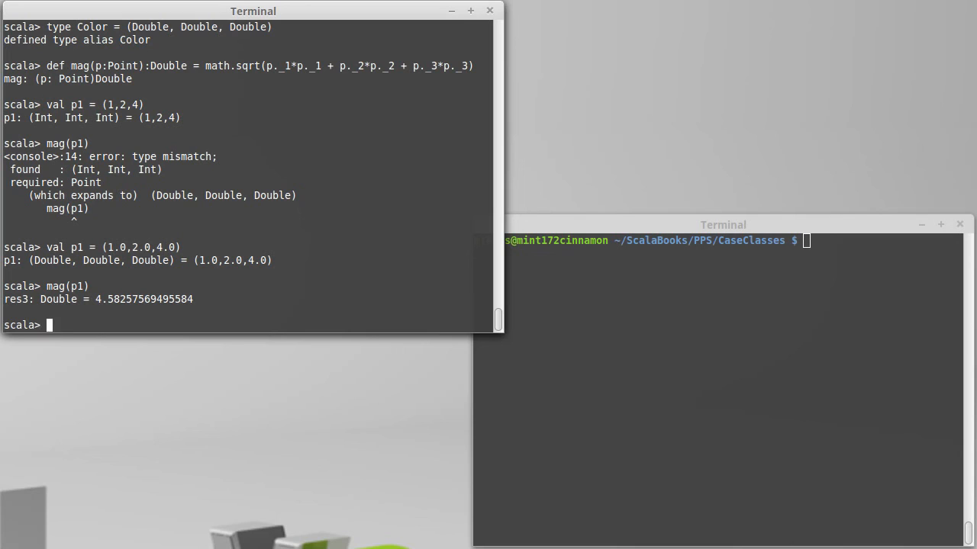
# Define val red = (1.0,0.0,0.0) so mag(red) can be shown returning 1.0
pyautogui.write('val')
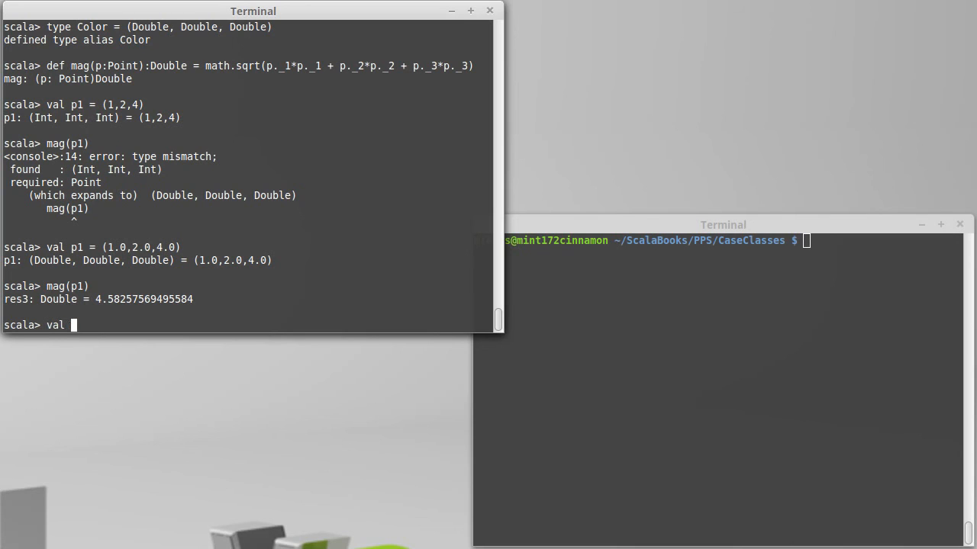
pyautogui.write('red')
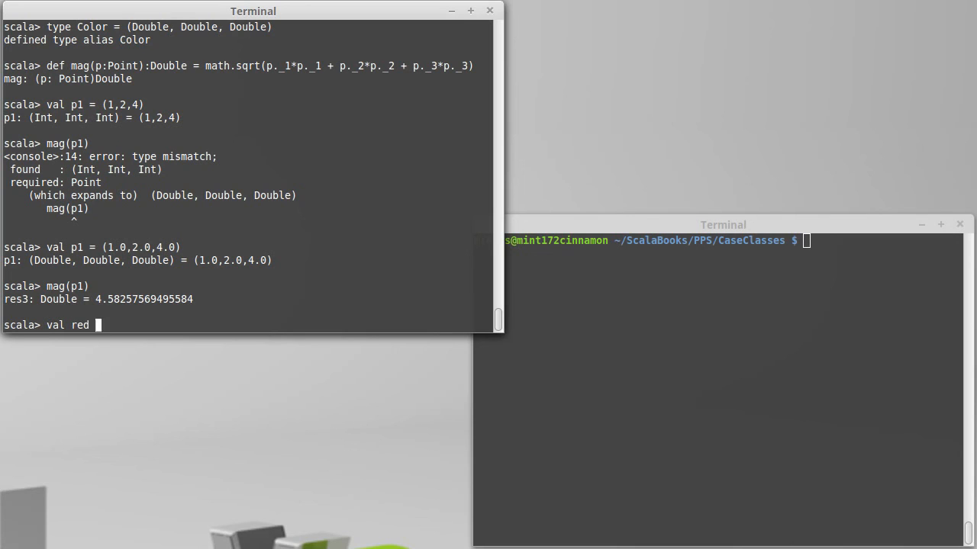
pyautogui.write('= (')
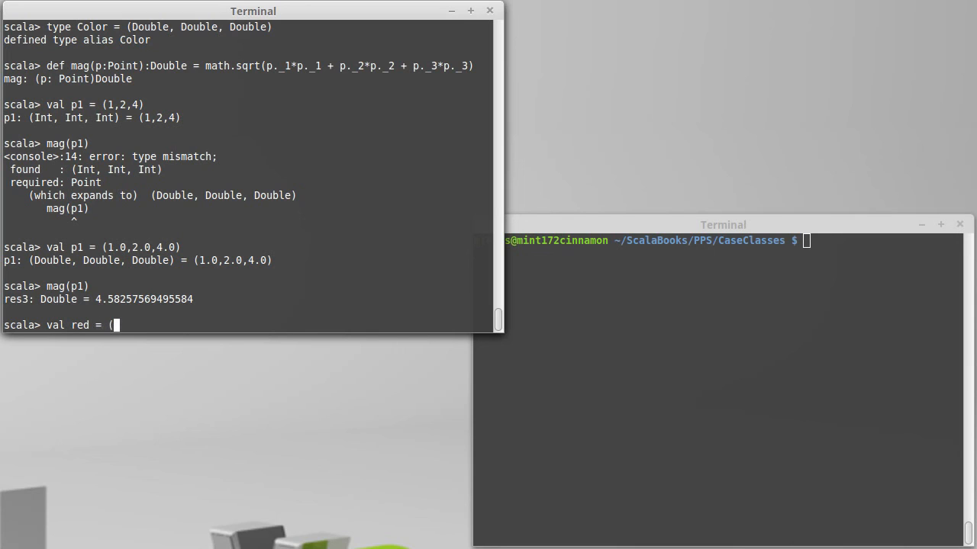
pyautogui.write('1.0,00')
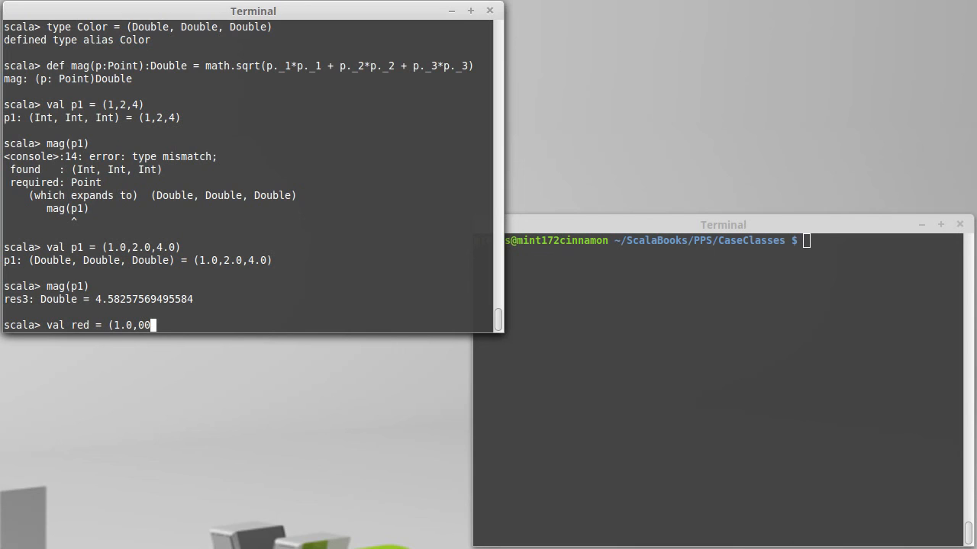
pyautogui.write('.0,0.0')
pyautogui.write('mag(red)')
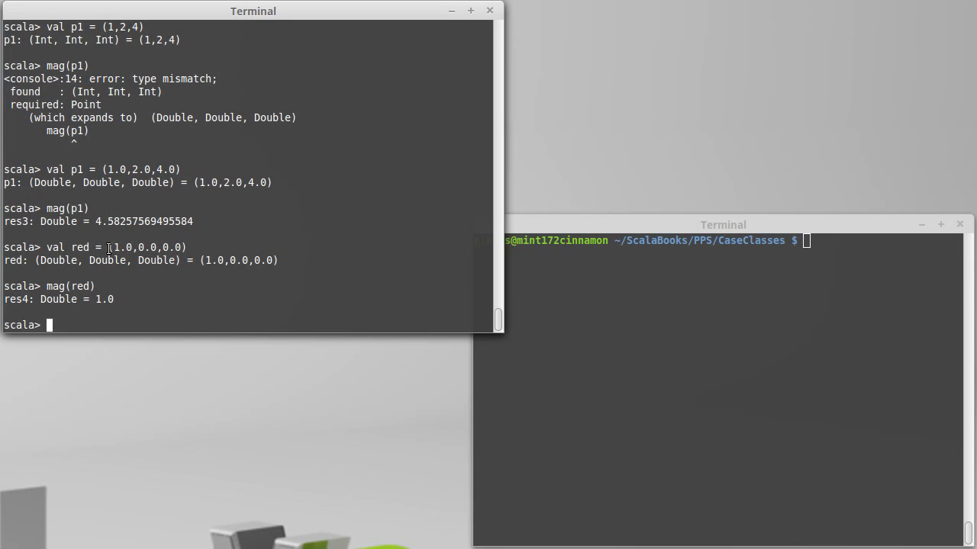
pyautogui.doubleClick(107, 260)
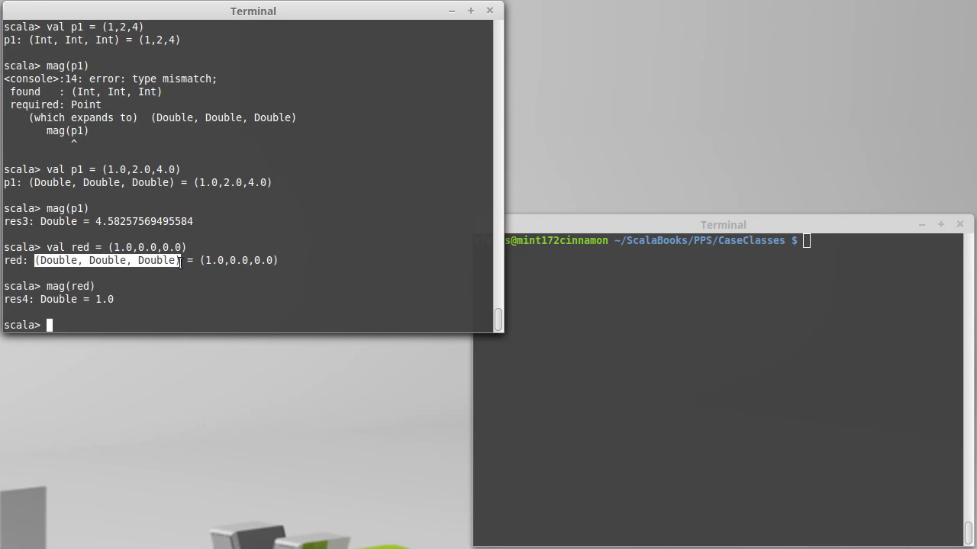
pyautogui.moveTo(188, 281)
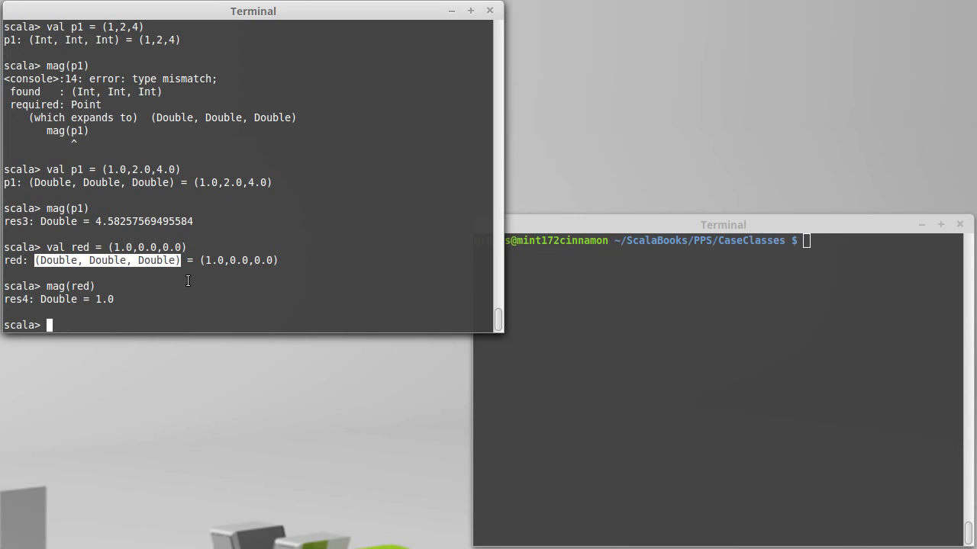
pyautogui.moveTo(207, 286)
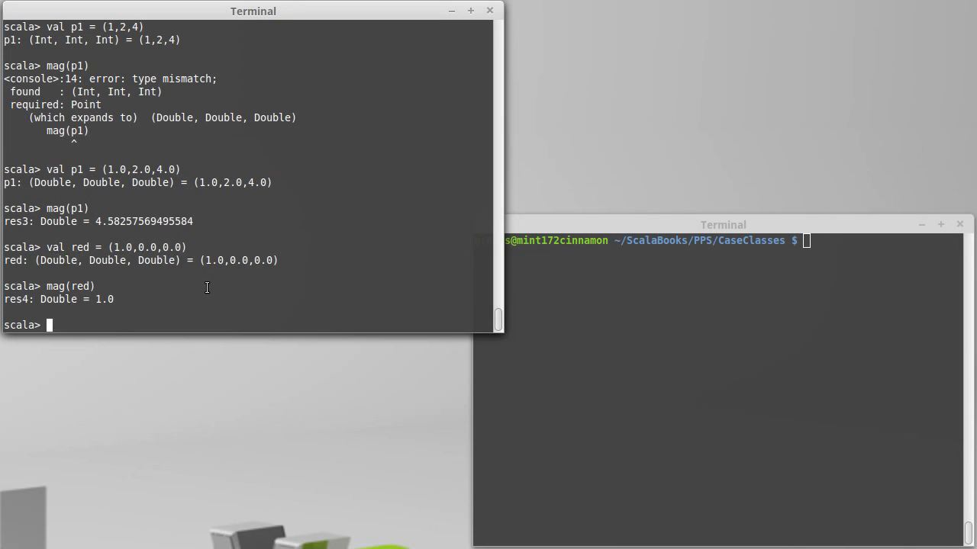
pyautogui.moveTo(87, 293)
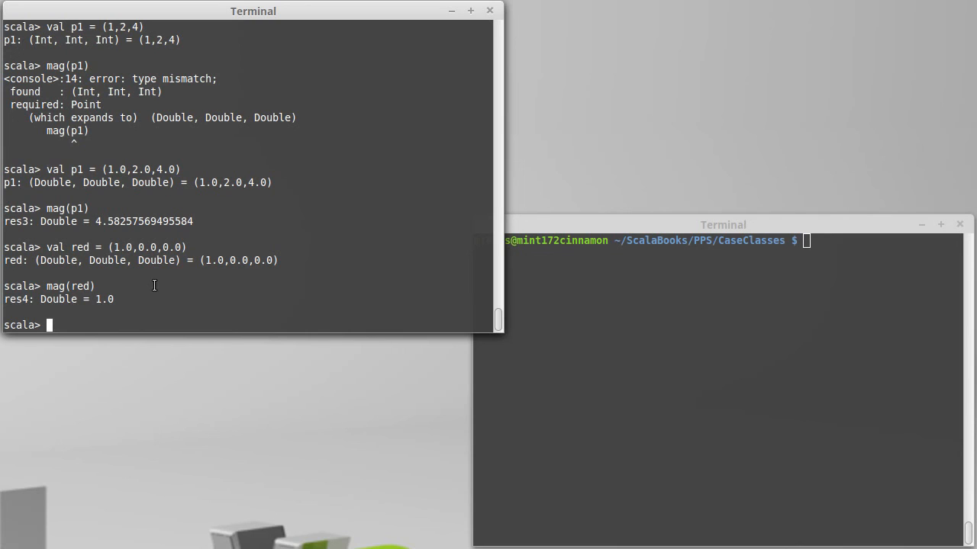
pyautogui.moveTo(197, 297)
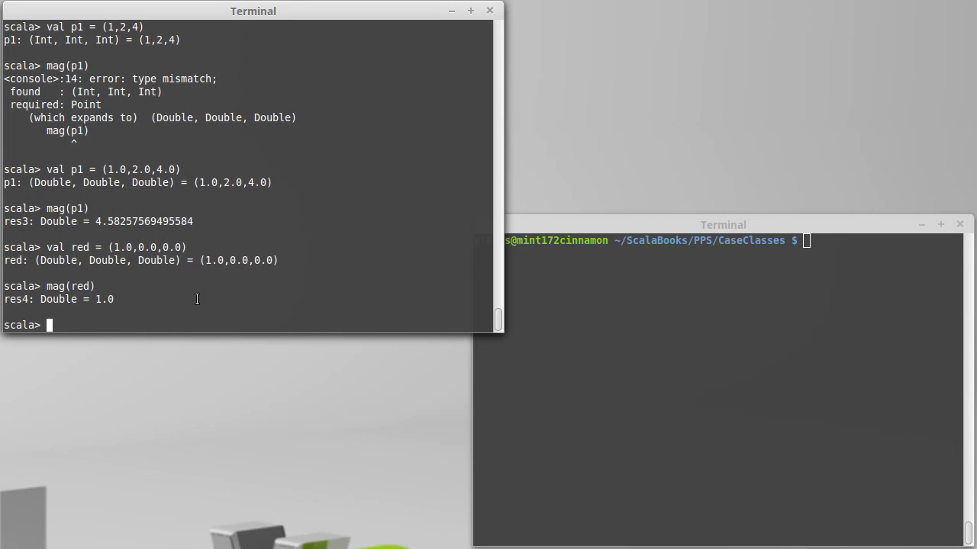